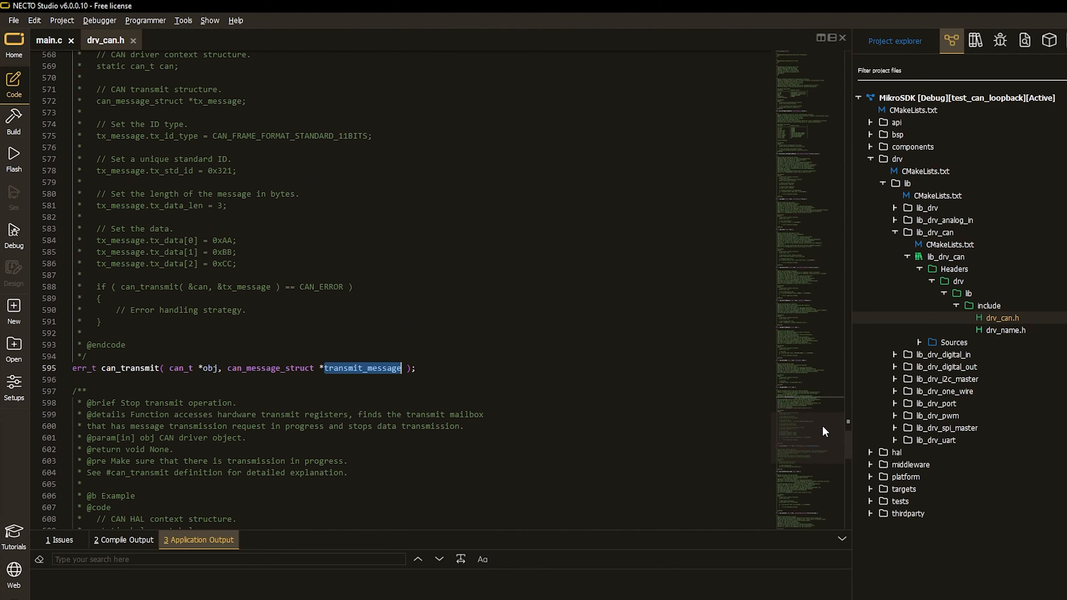
scroll("down", 3)
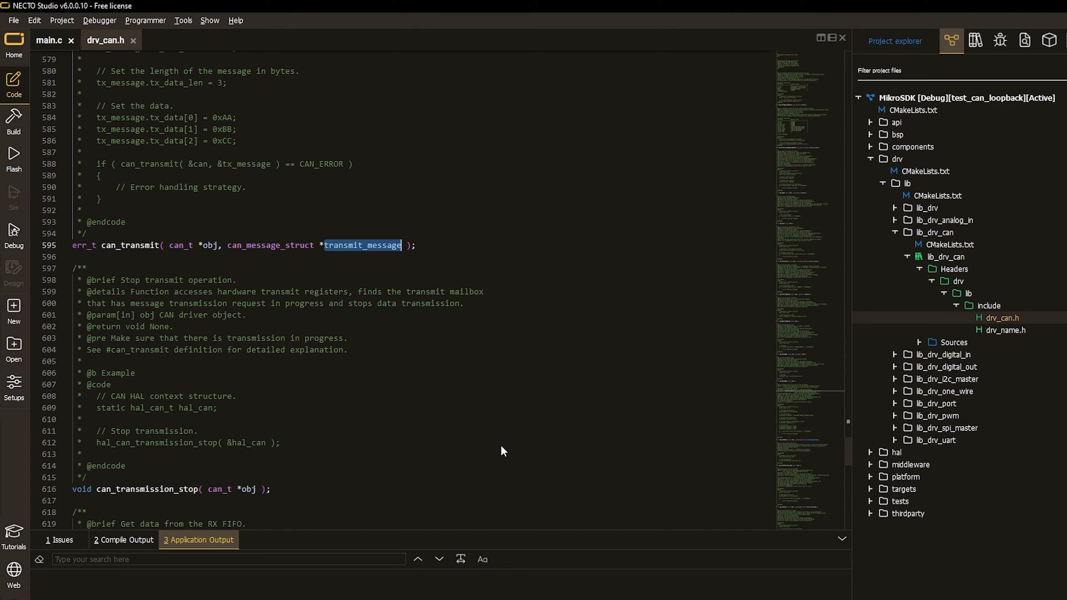